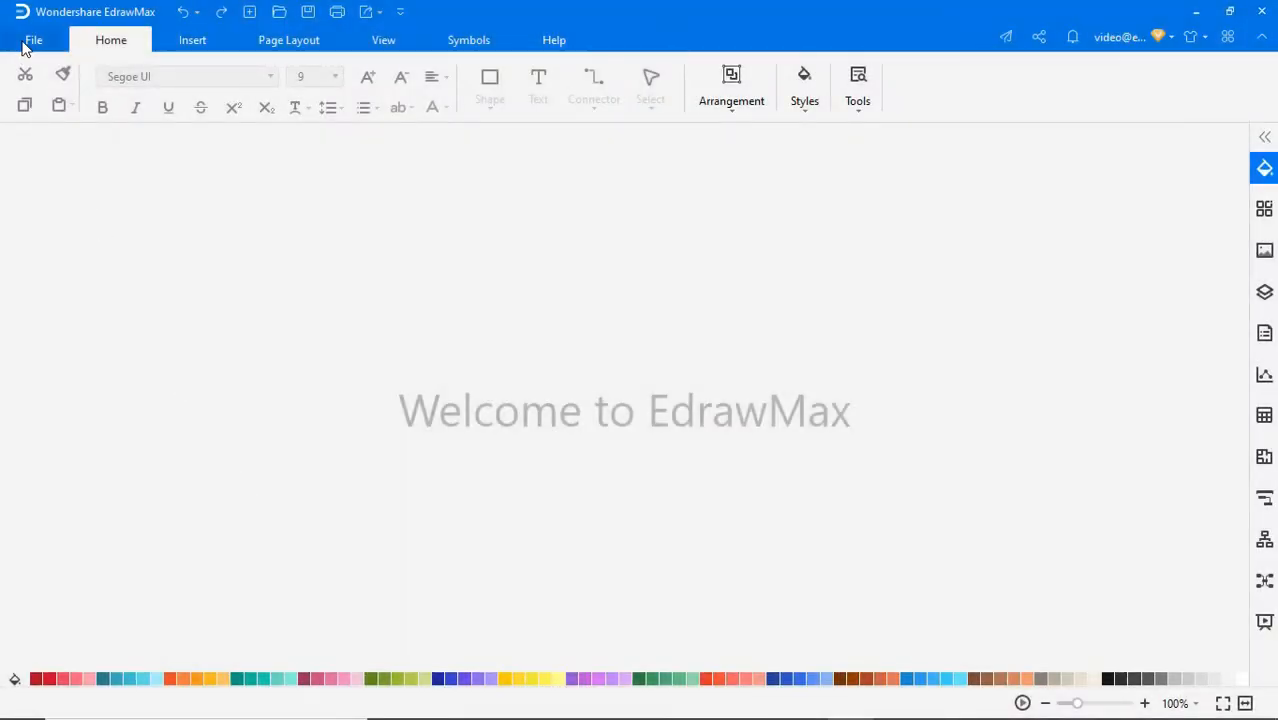
- Browse to the Wardrobe templates in the Building Plan category of the new-diagram gallery
{"action": "left_click", "coordinate": [34, 40]}
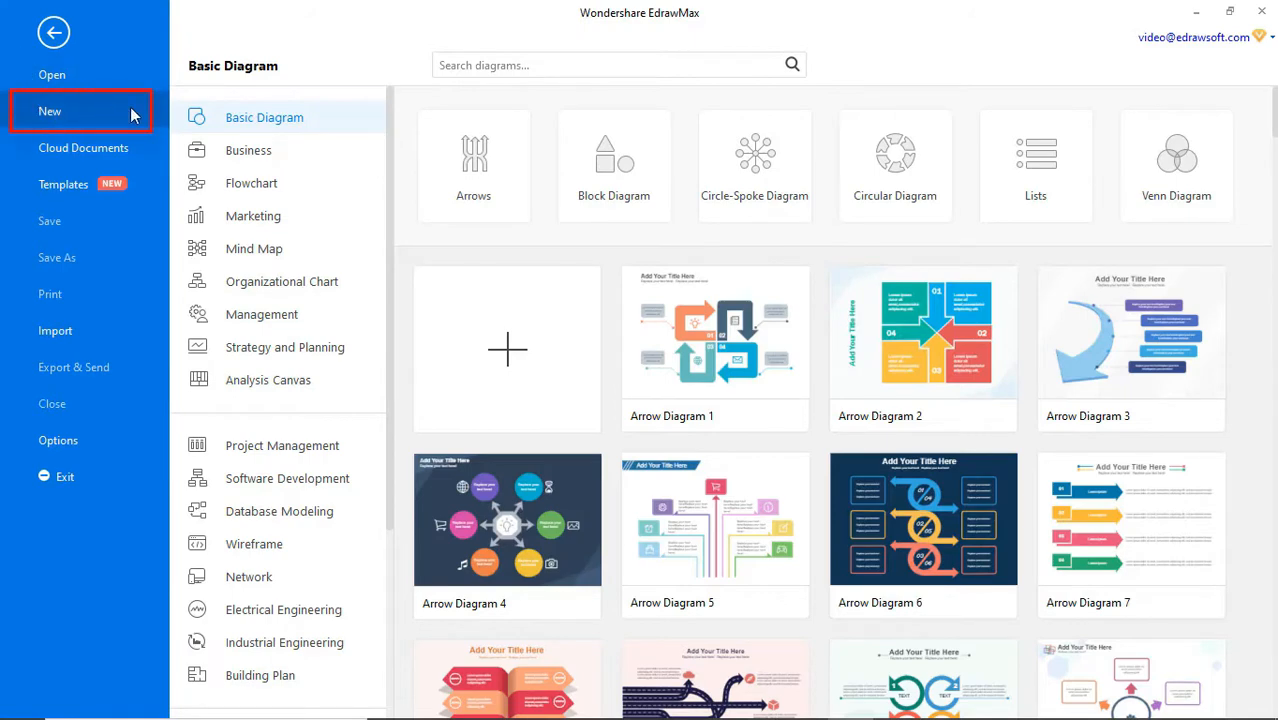
{"action": "left_click", "coordinate": [260, 675]}
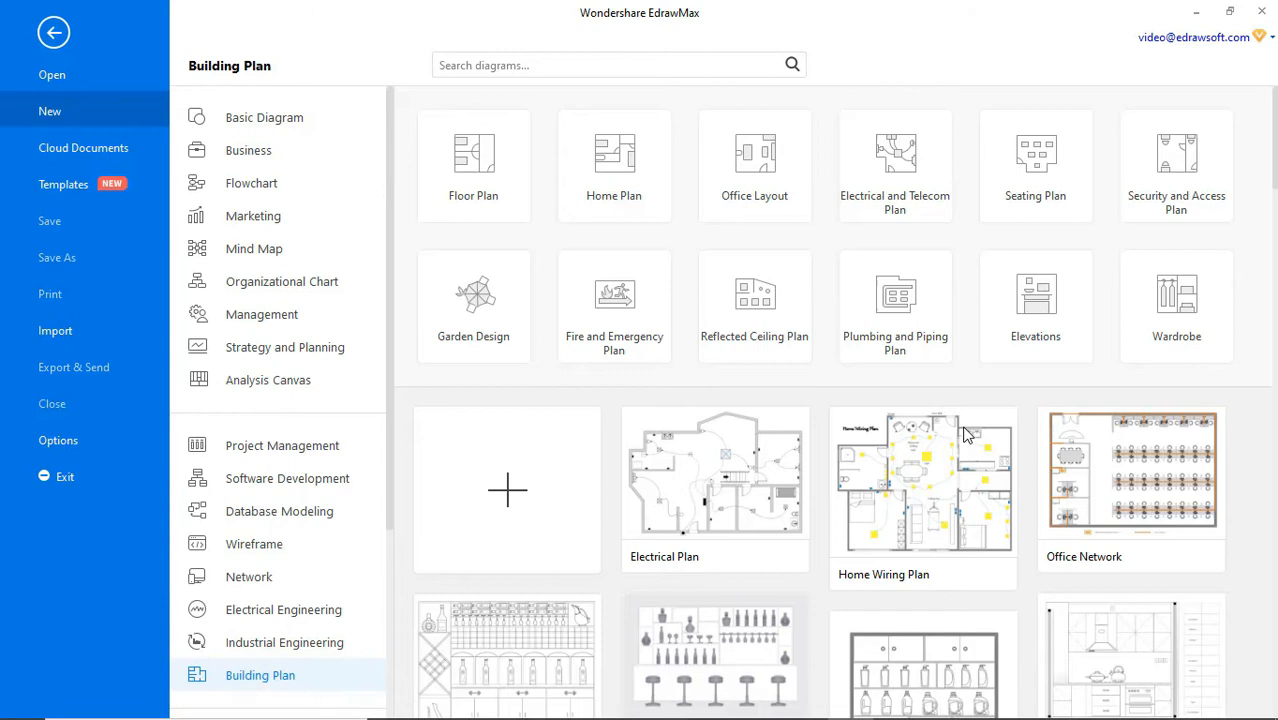
{"action": "left_click", "coordinate": [1176, 305]}
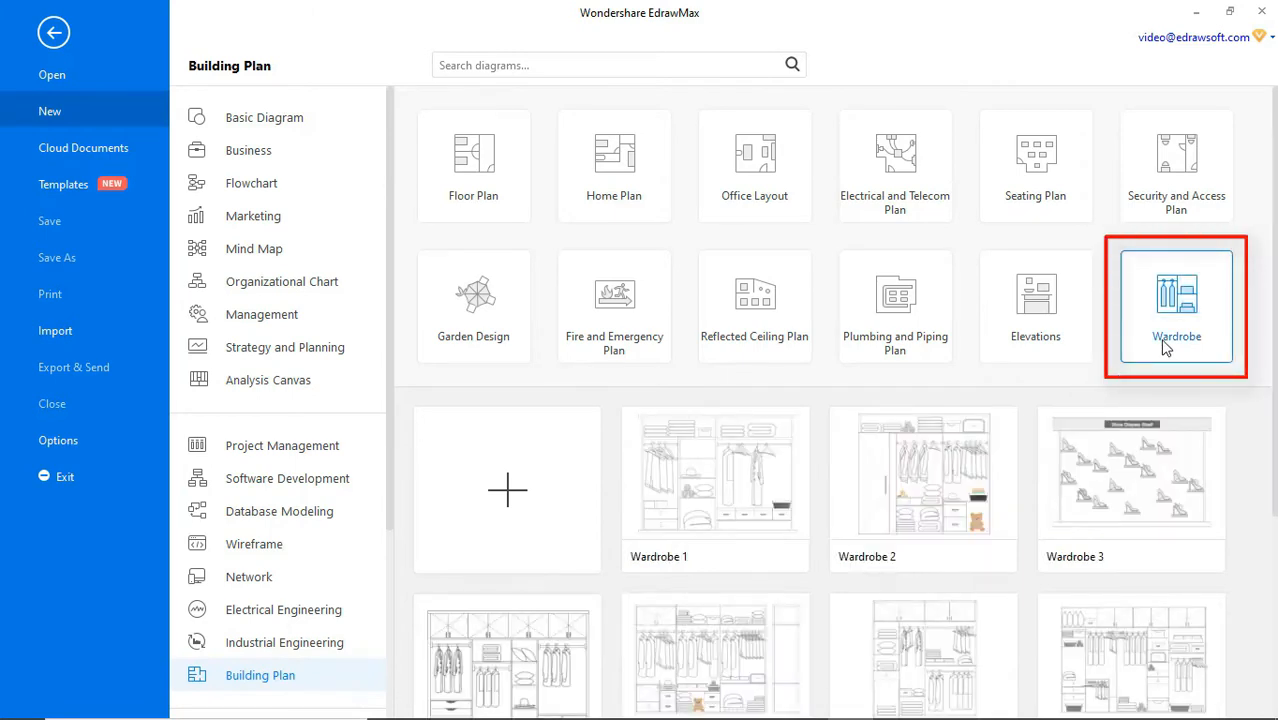
{"action": "mouse_move", "coordinate": [708, 490]}
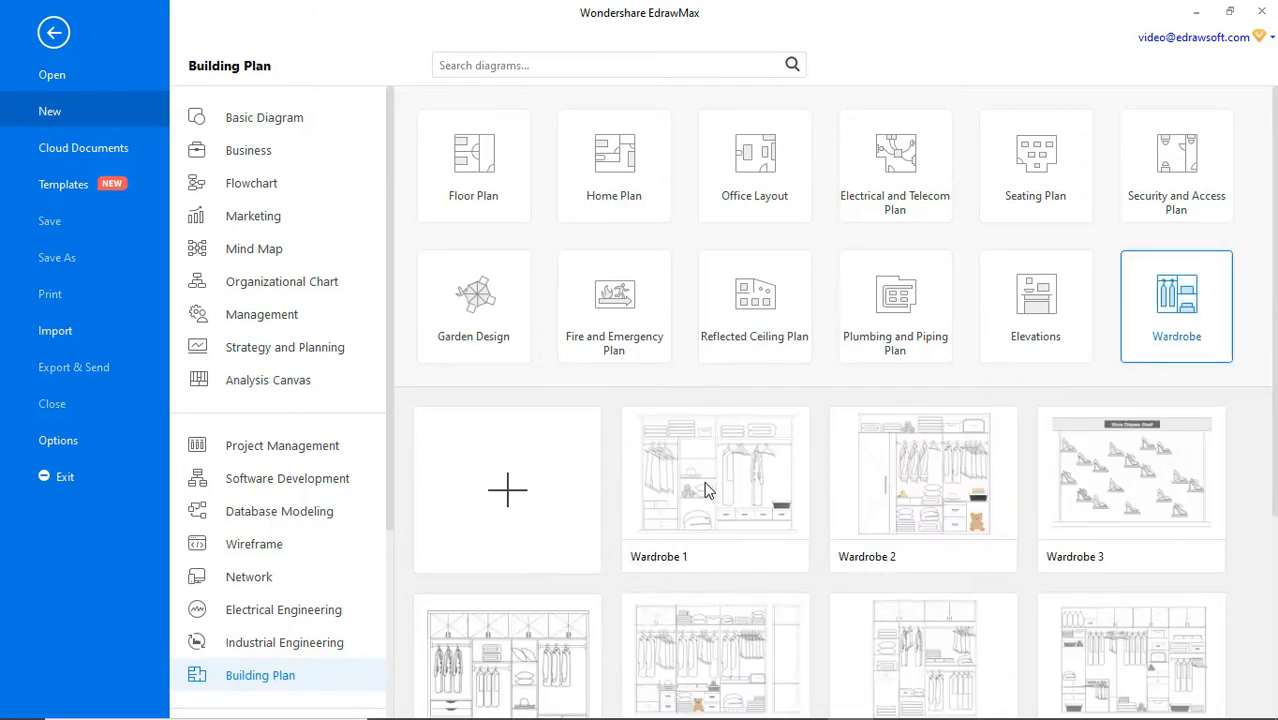
{"action": "mouse_move", "coordinate": [700, 492]}
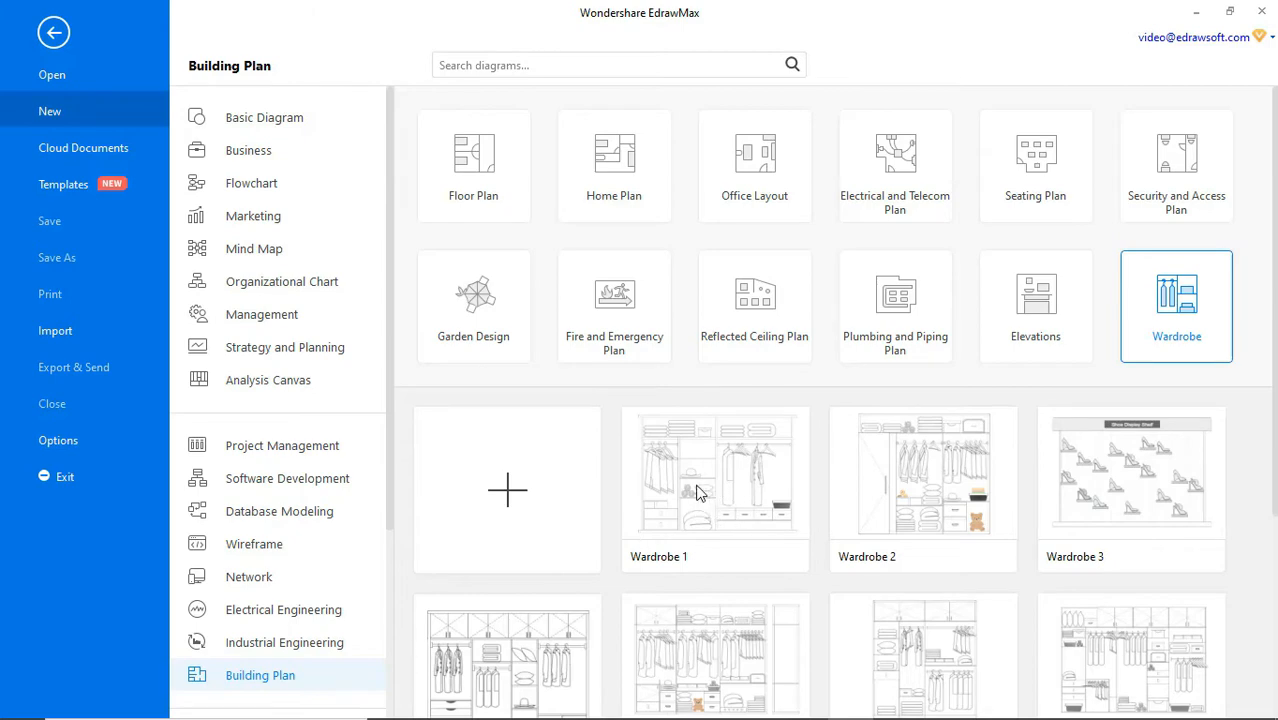
- Start a blank Wardrobe drawing and place bottom and top boards across the vertical side panels
{"action": "left_click", "coordinate": [507, 490]}
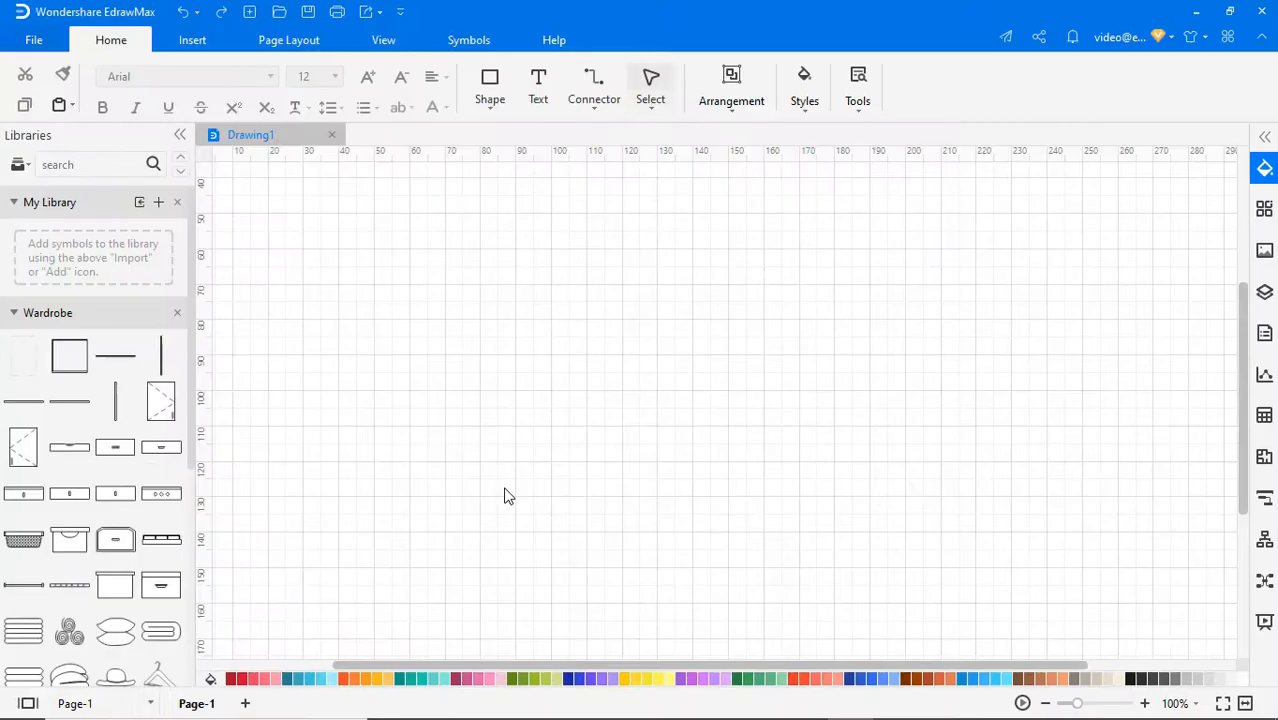
{"action": "left_click_drag", "start_coordinate": [115, 355], "coordinate": [370, 420]}
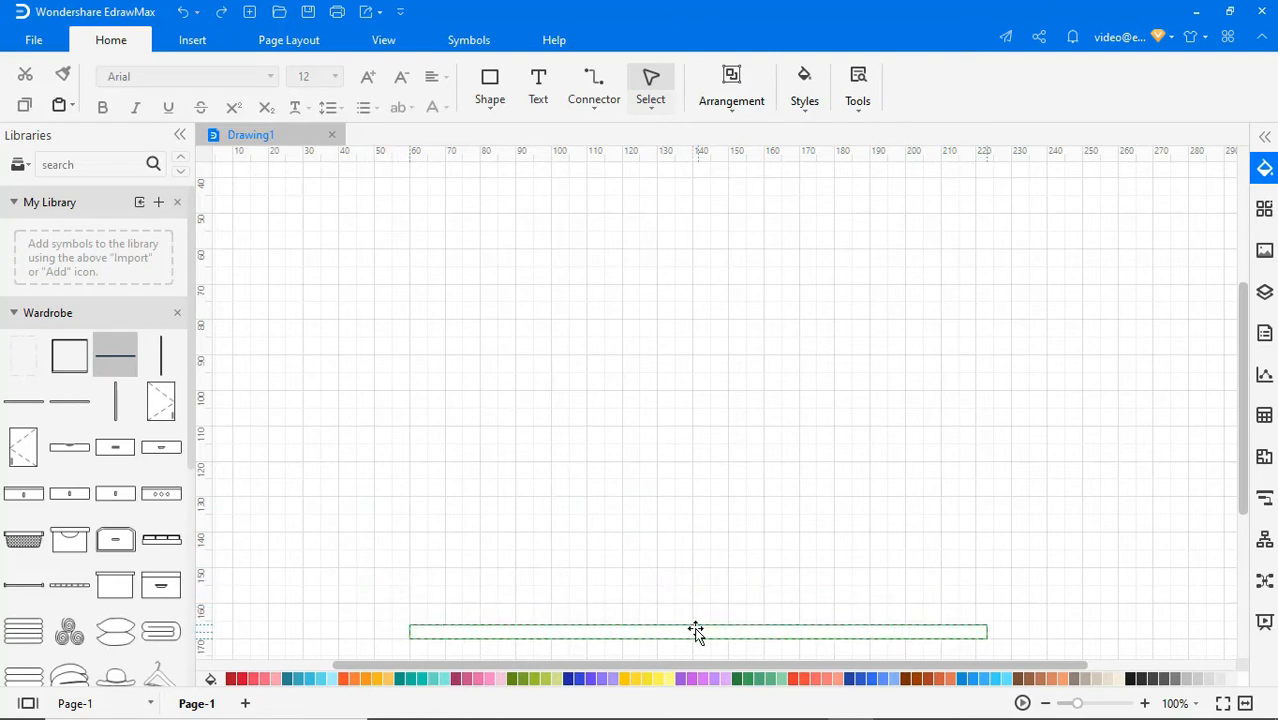
{"action": "left_click", "coordinate": [697, 631]}
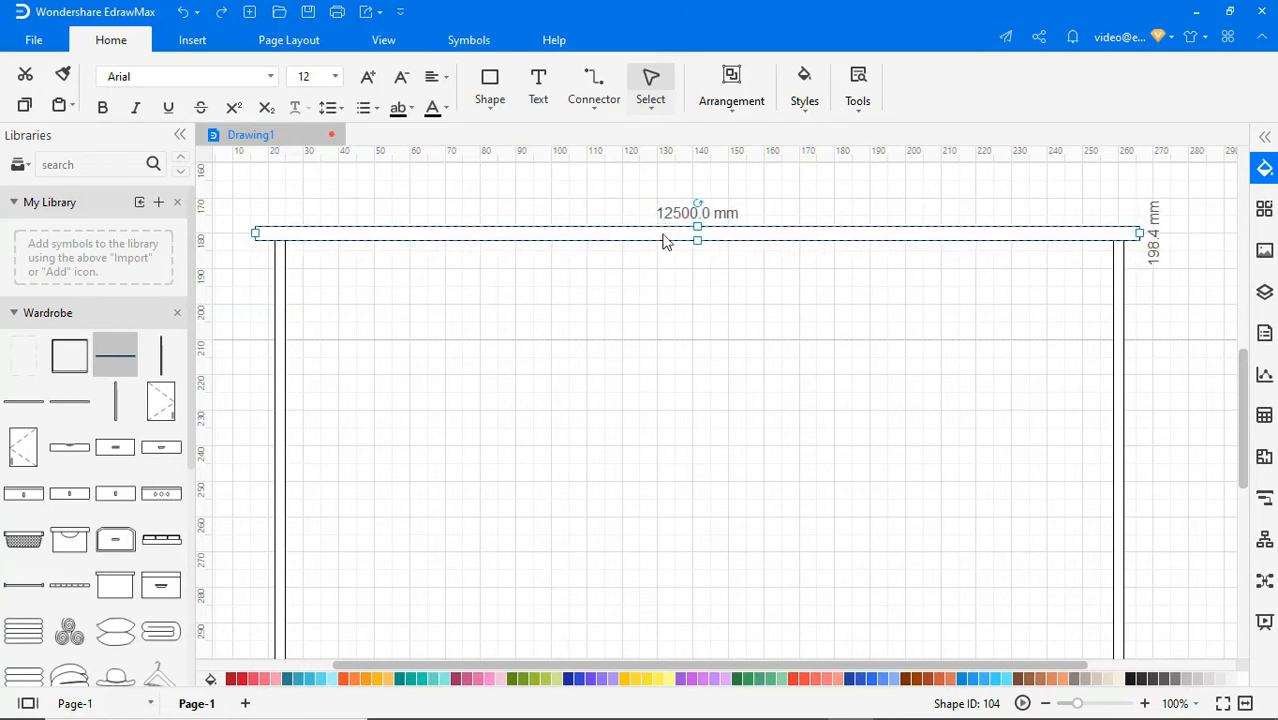
{"action": "left_click_drag", "start_coordinate": [697, 235], "coordinate": [685, 505]}
{"action": "type", "text": "5880"}
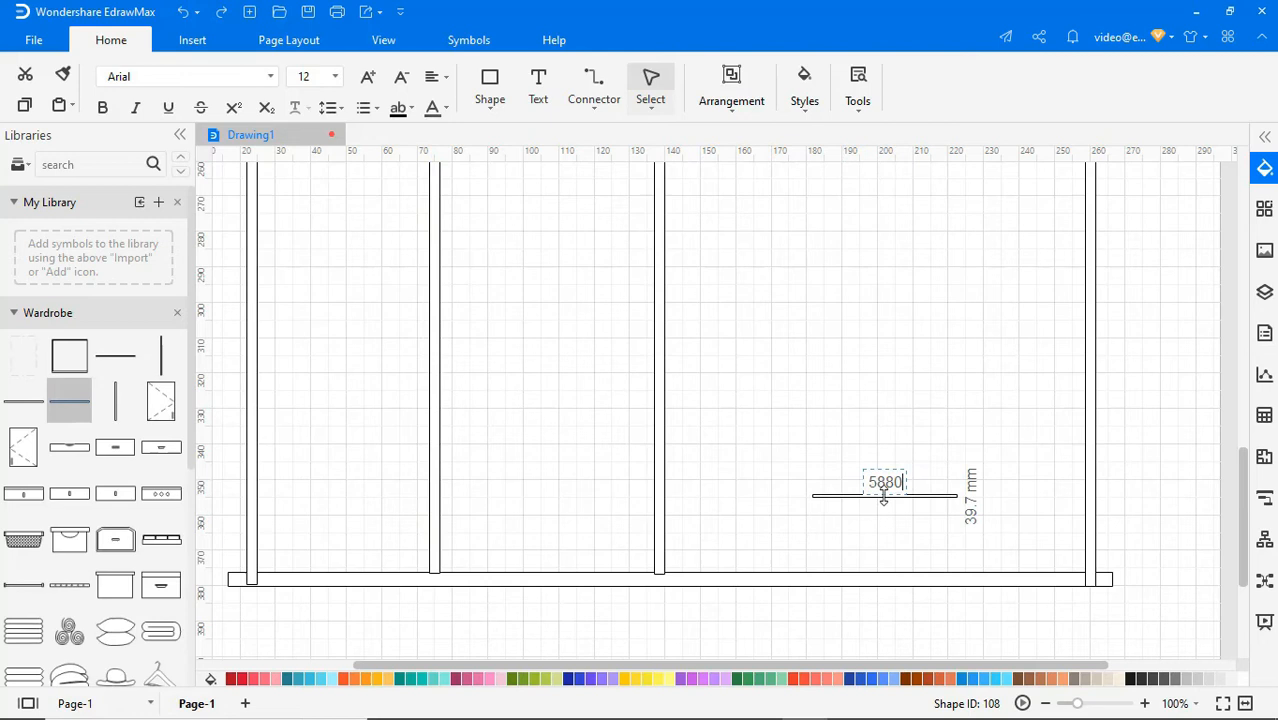
- Add a right-bay board, middle-bay shelves, a drawer row and hanging rails in both side bays
{"action": "left_click", "coordinate": [880, 505]}
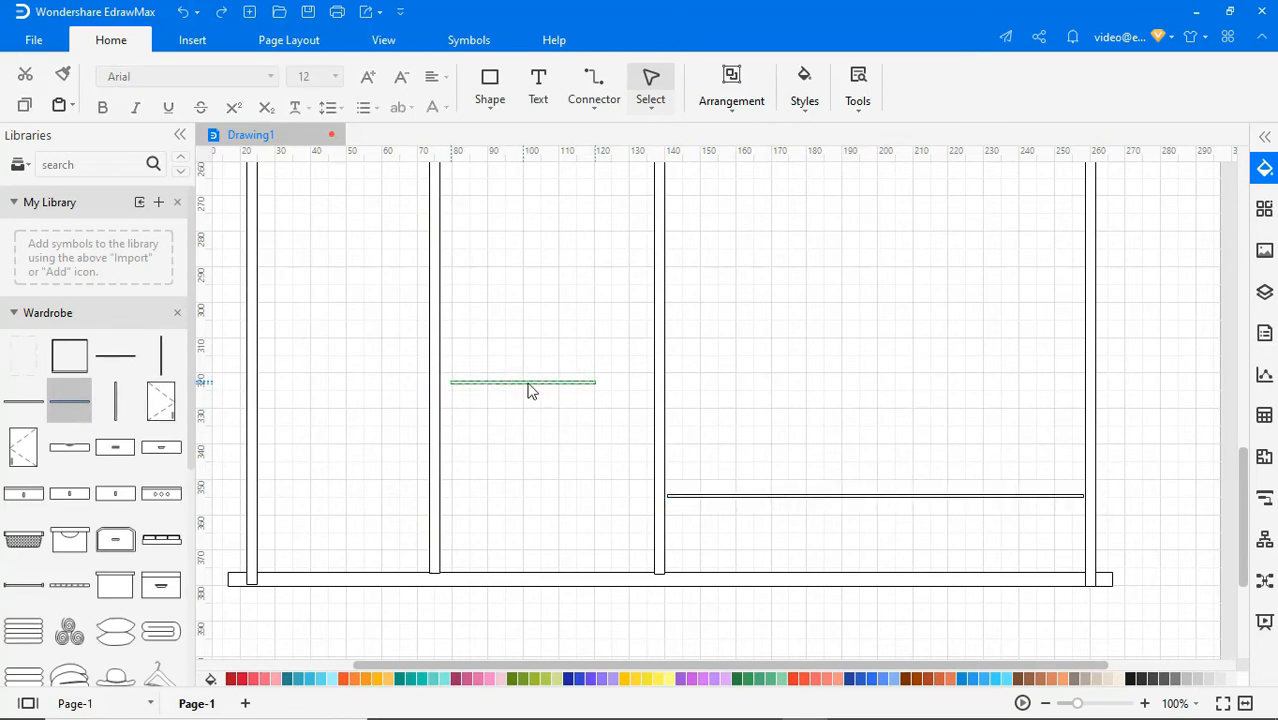
{"action": "left_click", "coordinate": [522, 383]}
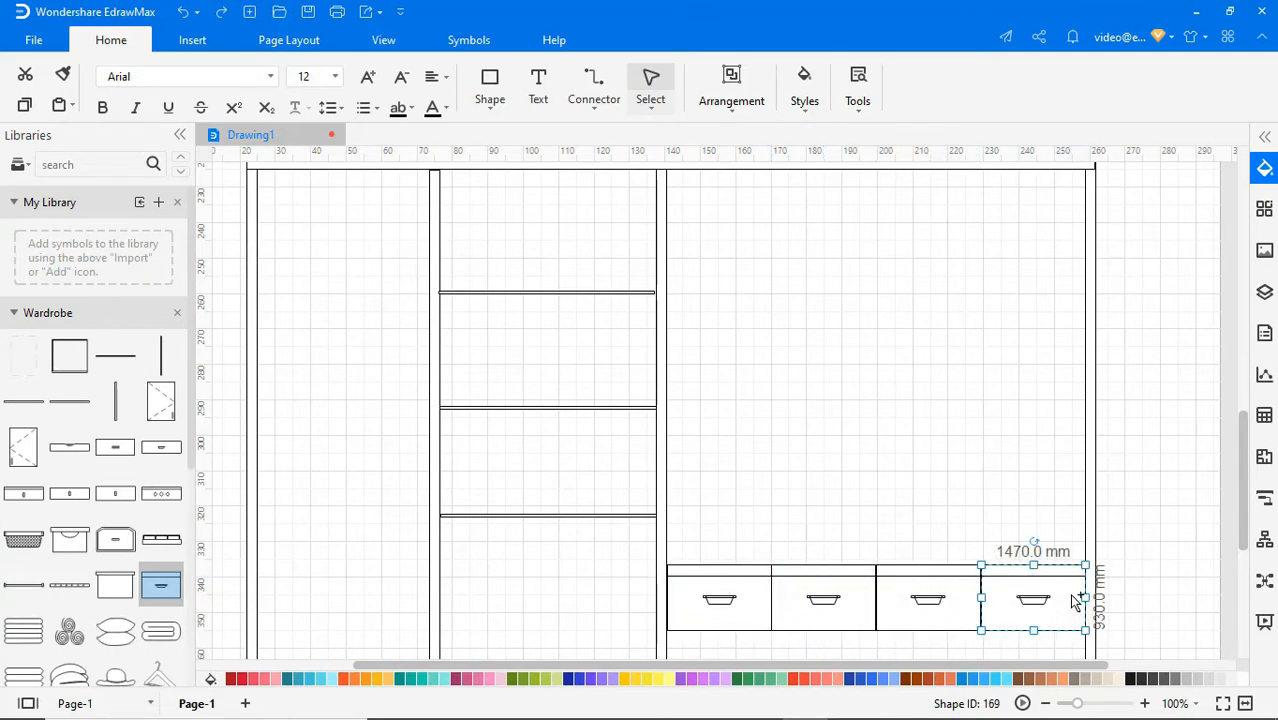
{"action": "scroll", "scroll_direction": "down", "scroll_amount": 3}
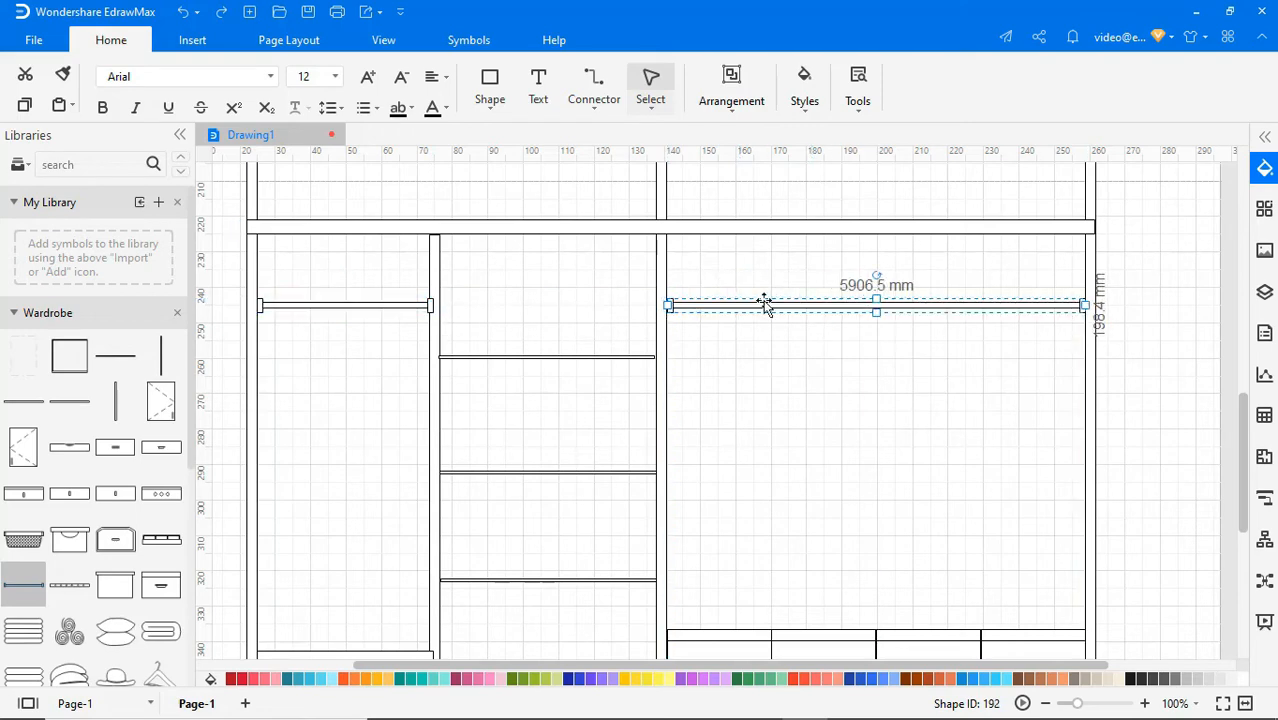
{"action": "right_click", "coordinate": [765, 305]}
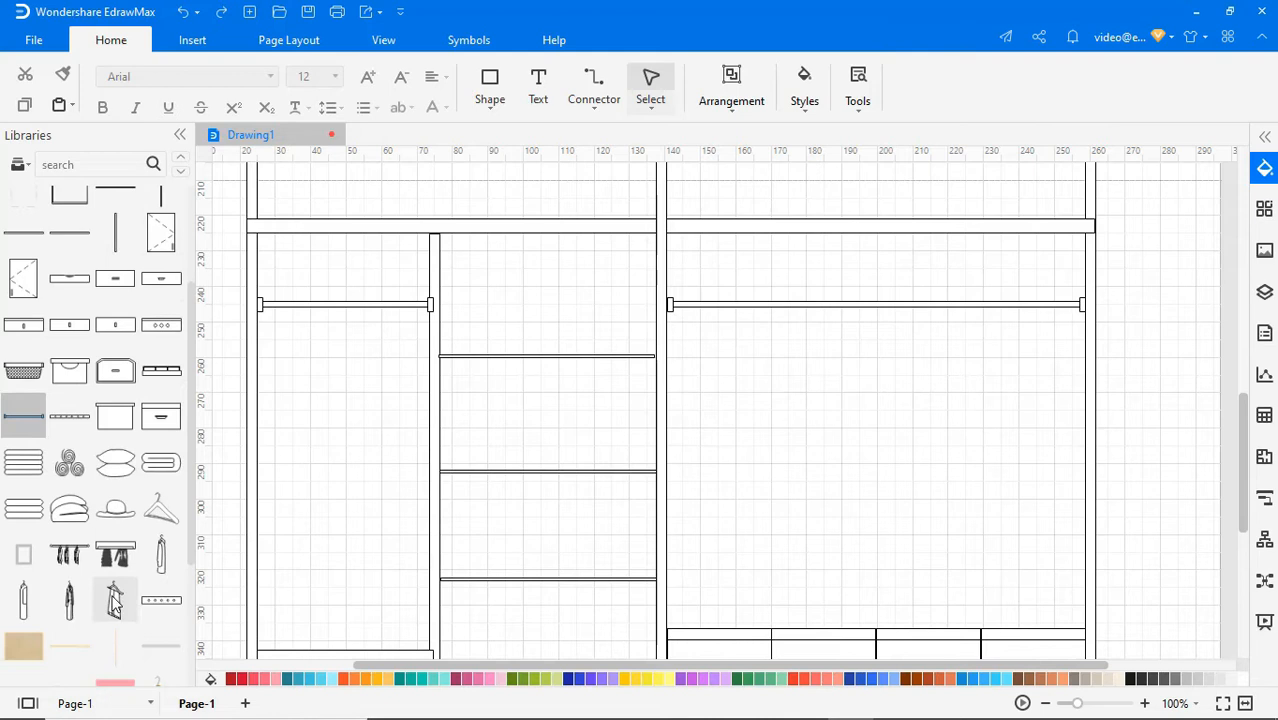
- Fill the wardrobe with hanging clothes, folded linens on the top shelf, and more storage symbols
{"action": "left_click_drag", "start_coordinate": [115, 598], "coordinate": [398, 385]}
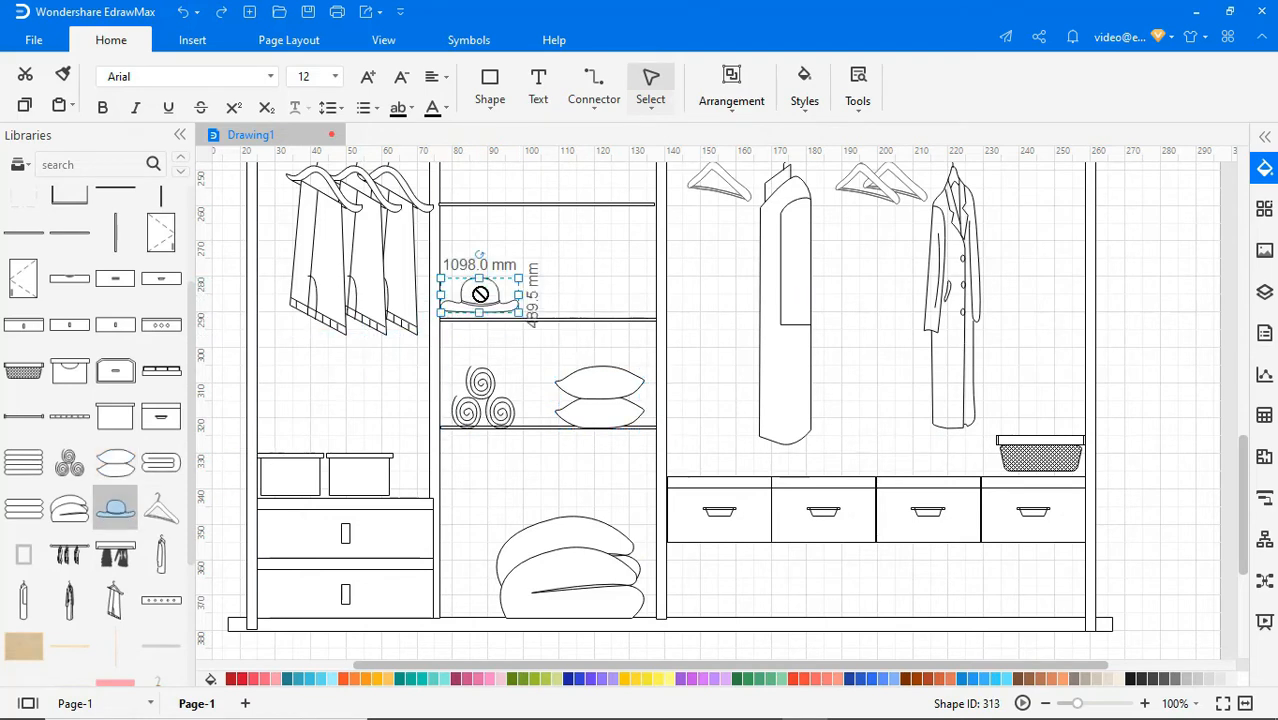
{"action": "scroll", "scroll_direction": "up", "scroll_amount": 3}
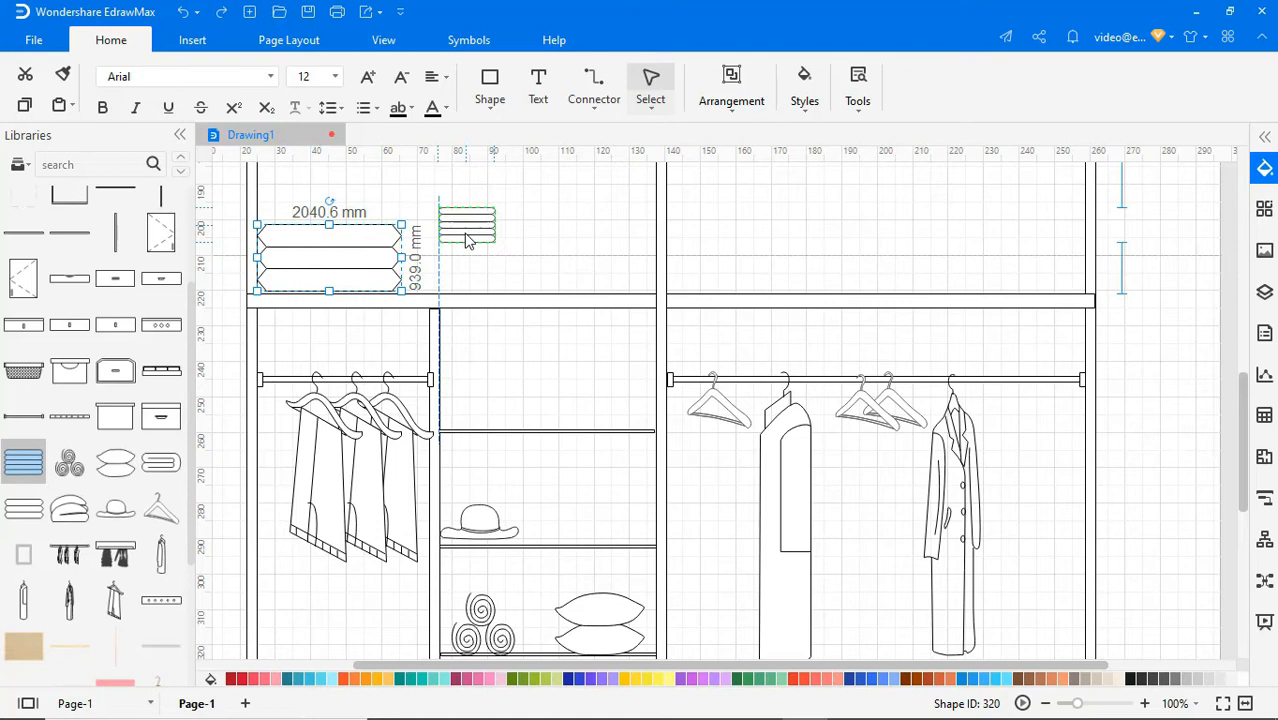
{"action": "left_click_drag", "start_coordinate": [467, 225], "coordinate": [483, 265]}
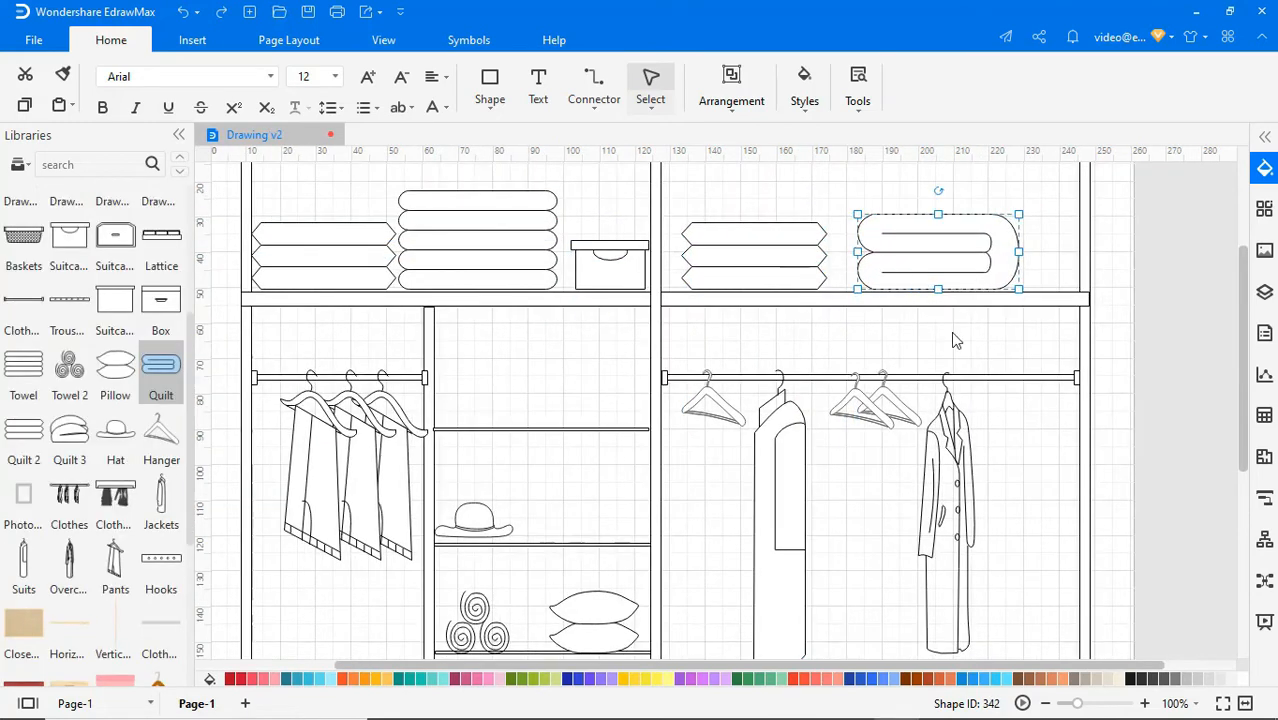
{"action": "left_click", "coordinate": [1222, 703]}
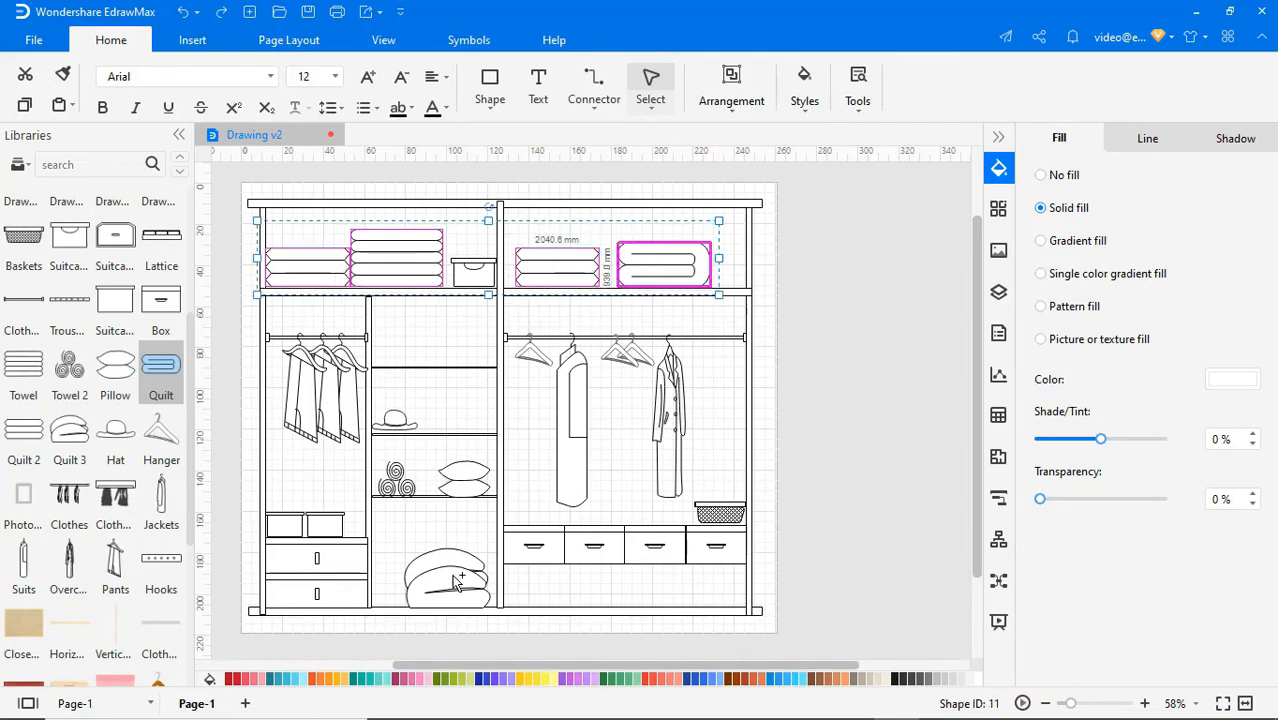
- Colour linens grey, the storage box and long coat brown, and the frame light orange
{"action": "left_click", "coordinate": [1232, 379]}
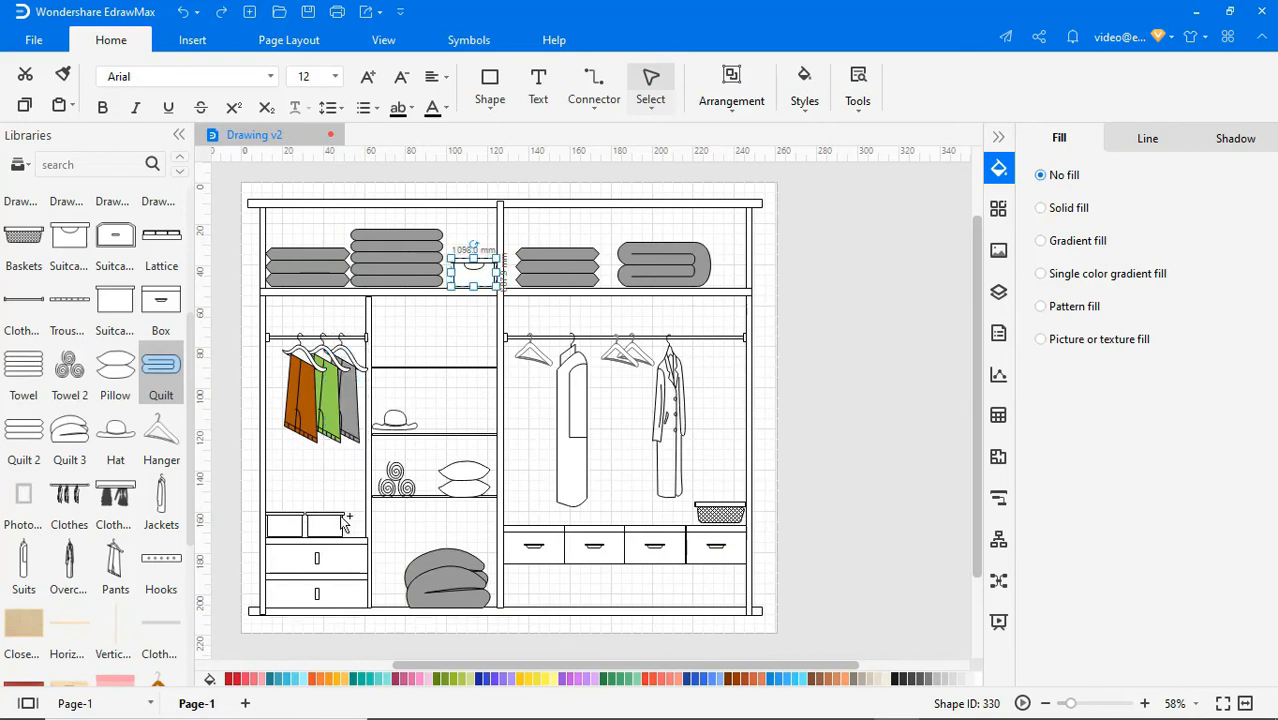
{"action": "left_click", "coordinate": [1040, 208]}
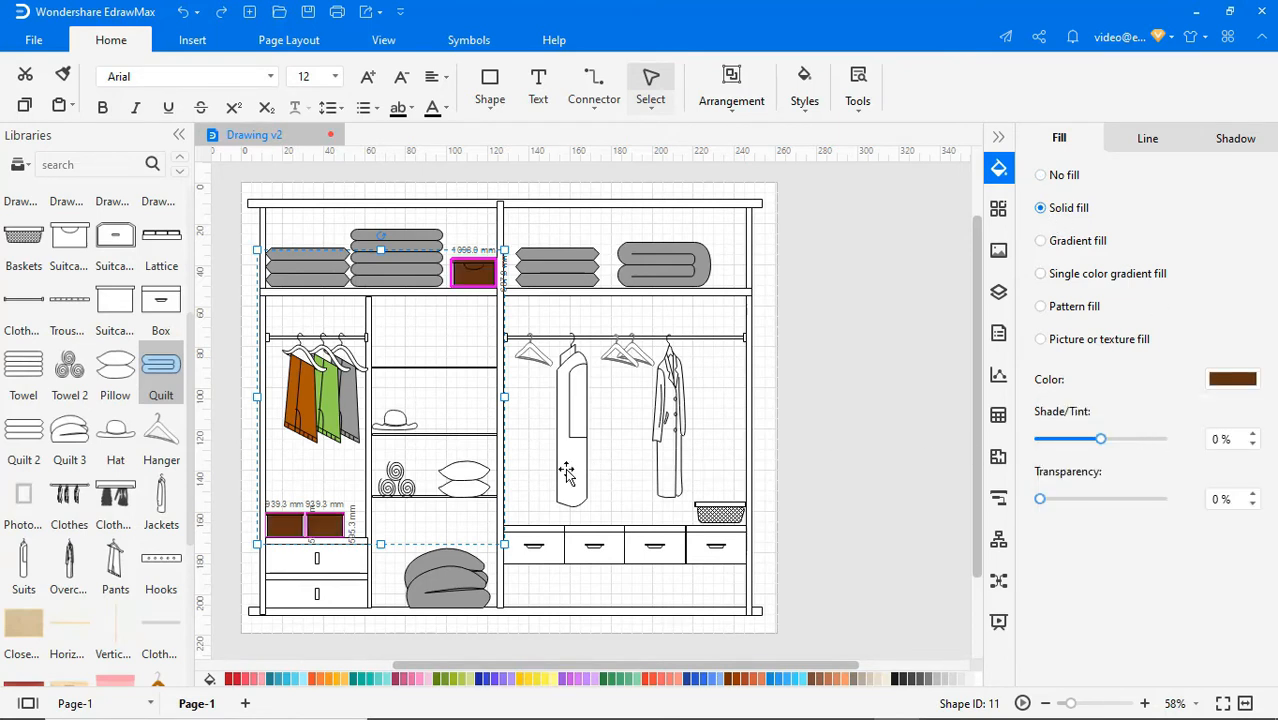
{"action": "left_click", "coordinate": [1232, 379]}
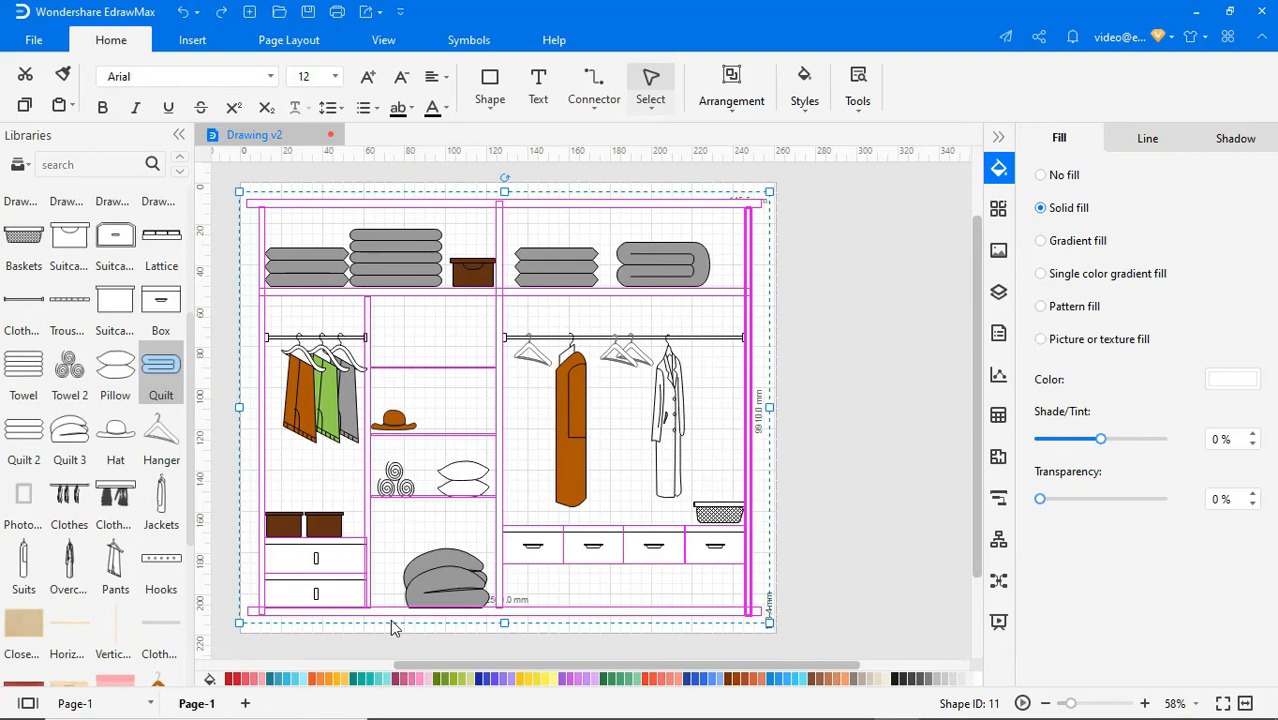
{"action": "left_click", "coordinate": [1232, 379]}
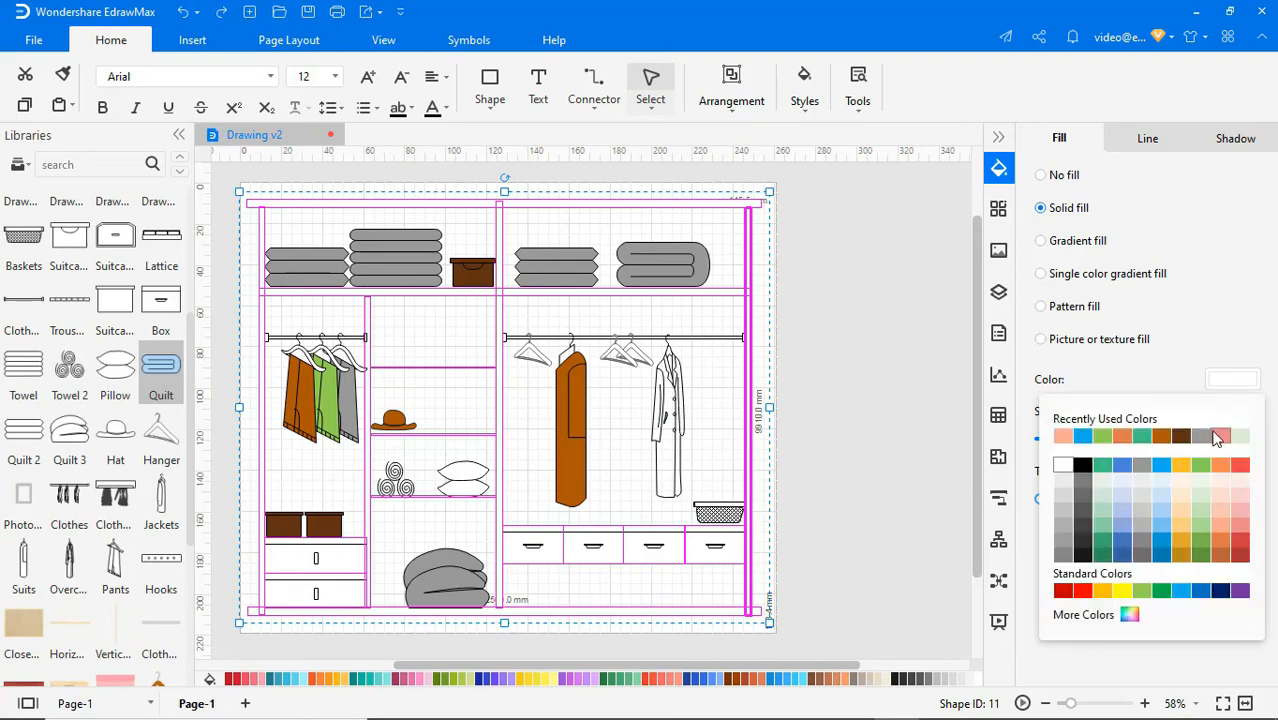
{"action": "left_click", "coordinate": [1215, 435]}
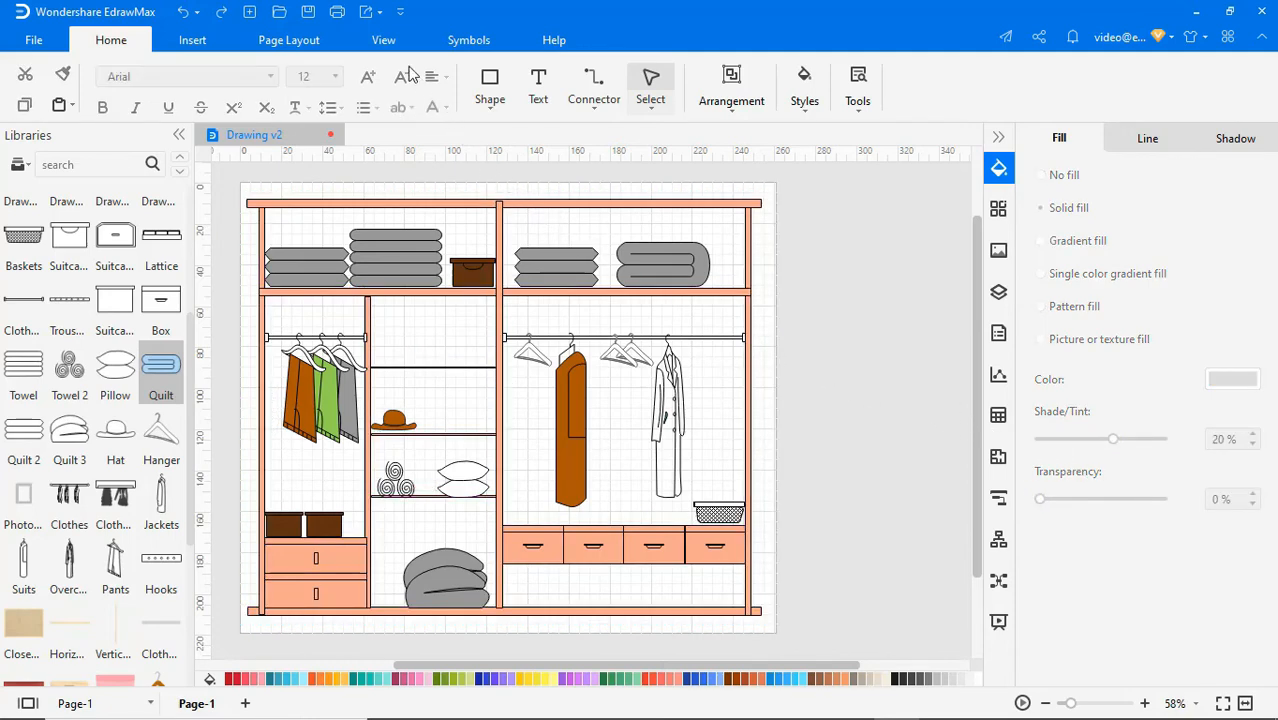
- Turn off Gridlines in the View tab
{"action": "left_click", "coordinate": [383, 40]}
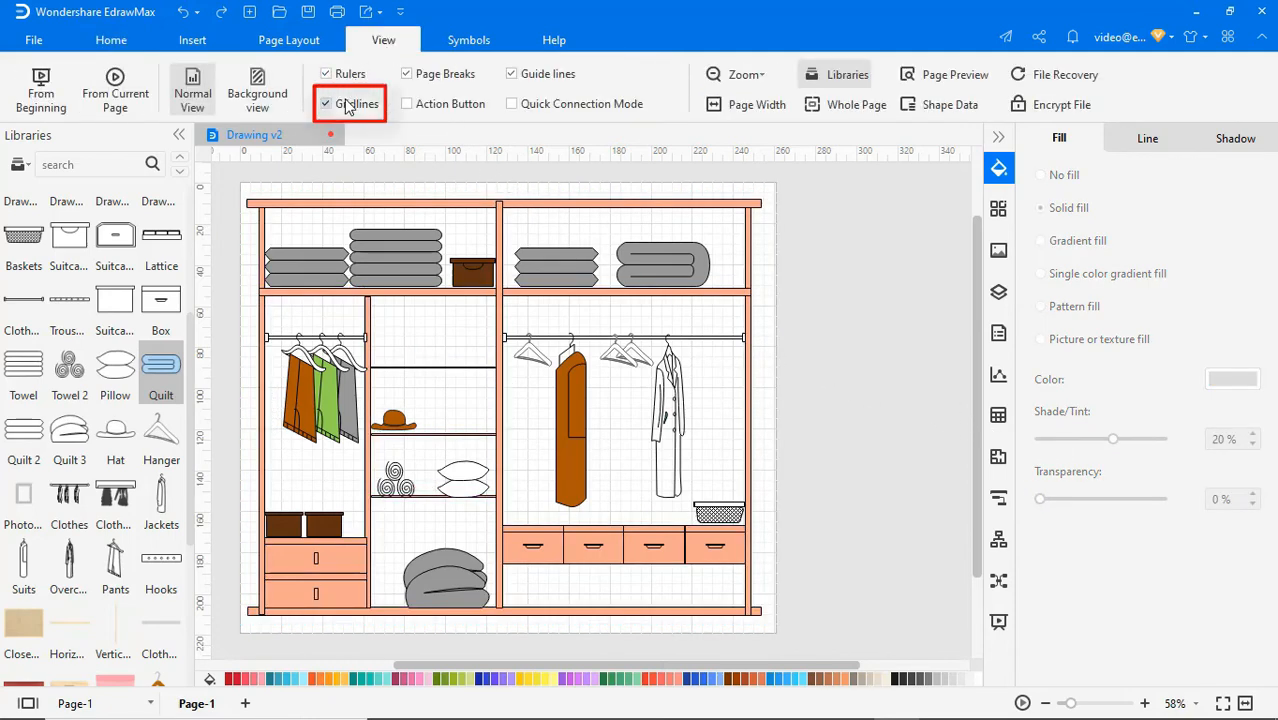
{"action": "left_click", "coordinate": [326, 103]}
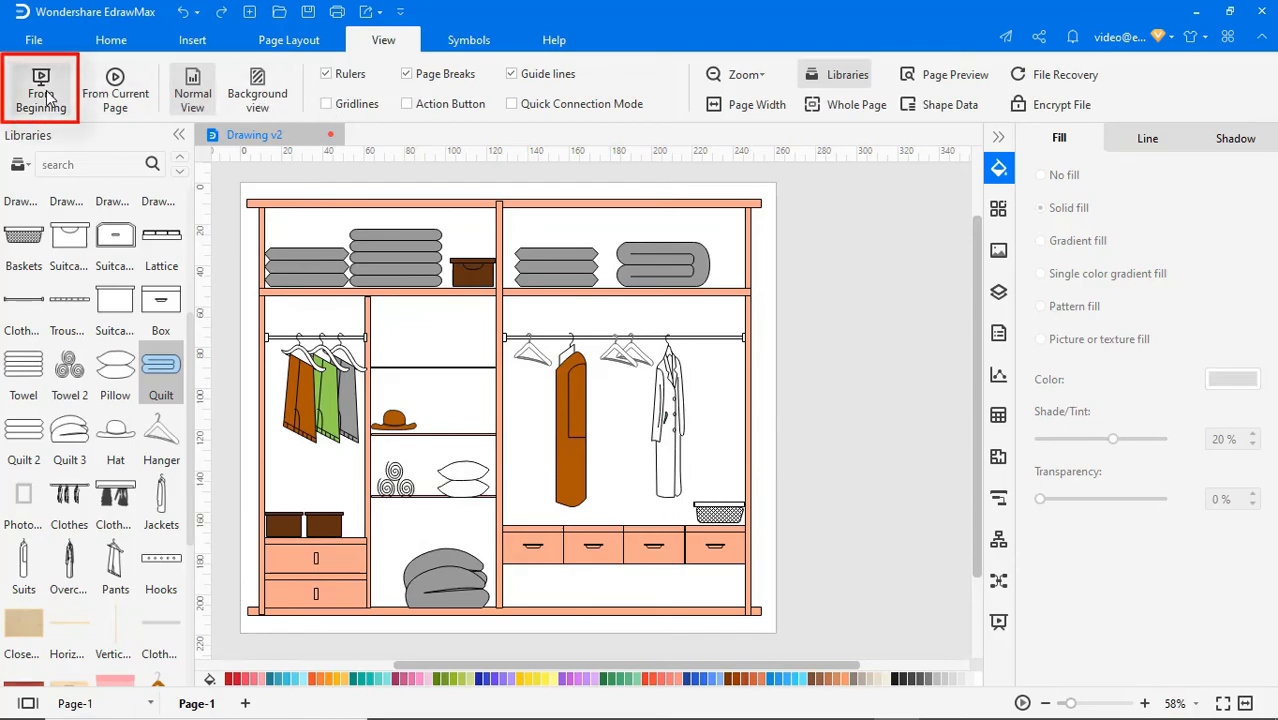